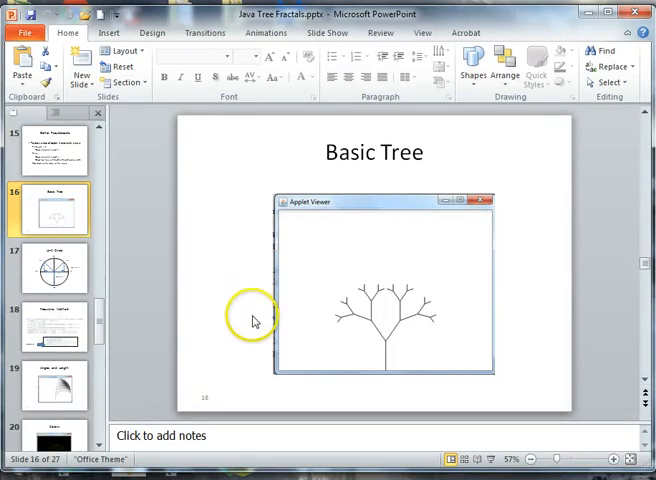
mouse_move(393, 369)
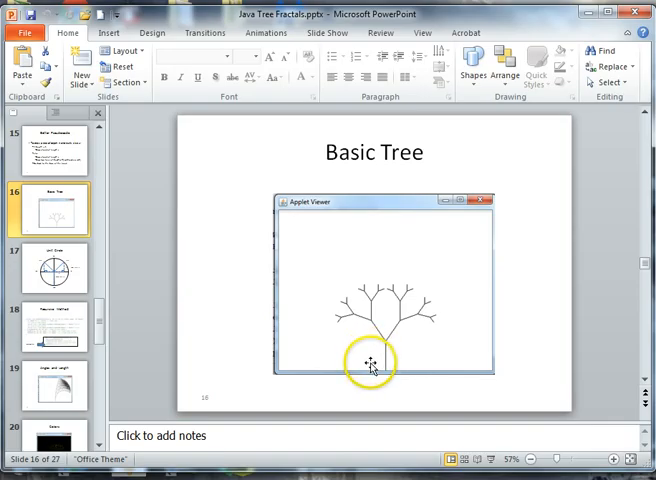
mouse_move(172, 358)
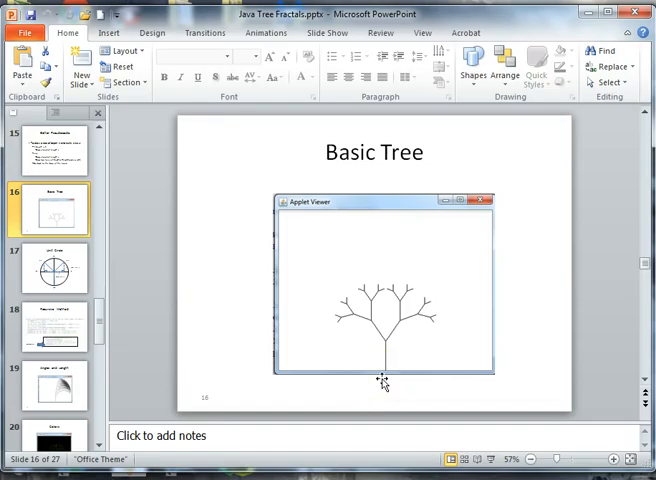
Switch to slide 17, the Unit Circle slide with its sine and cosine diagram.
click(387, 345)
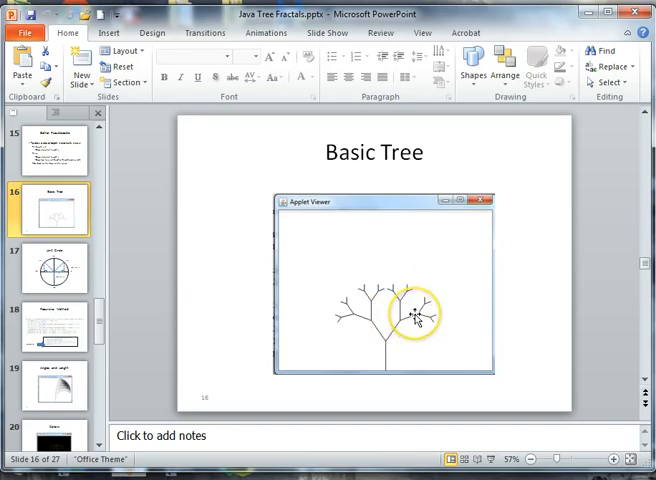
click(417, 316)
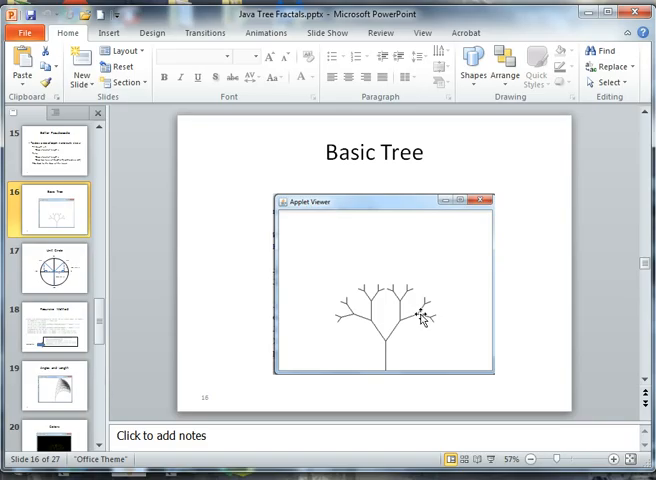
click(418, 310)
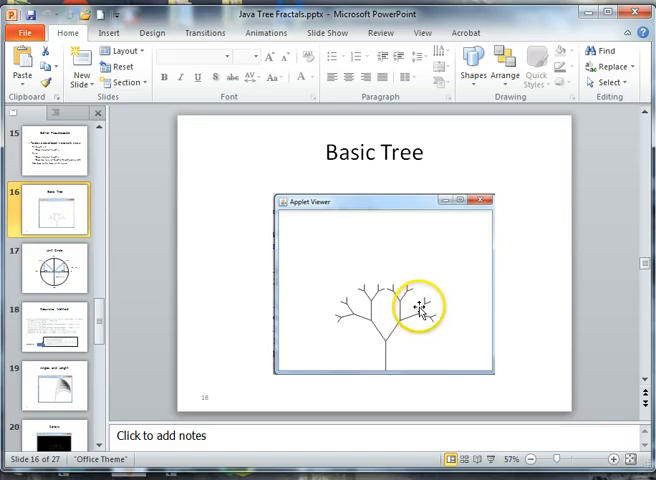
click(418, 308)
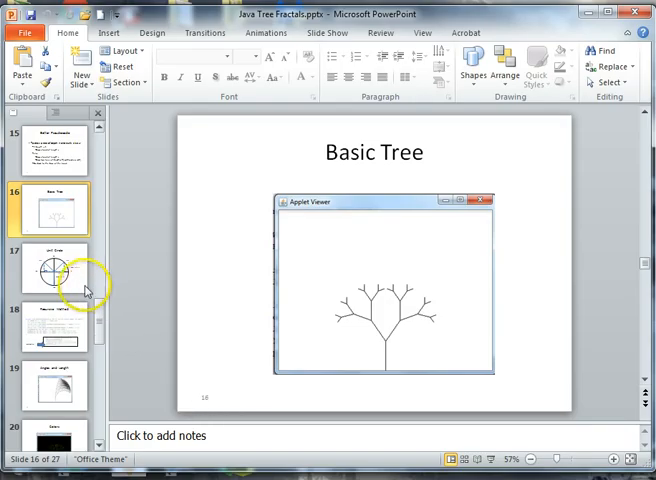
click(54, 271)
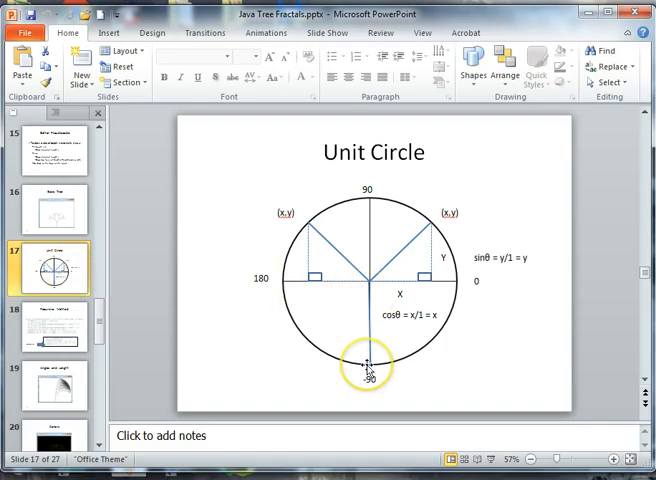
drag(368, 365, 368, 283)
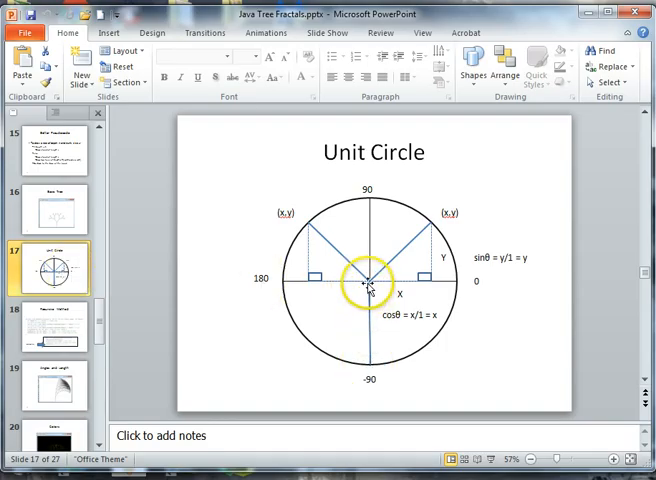
drag(365, 283, 368, 368)
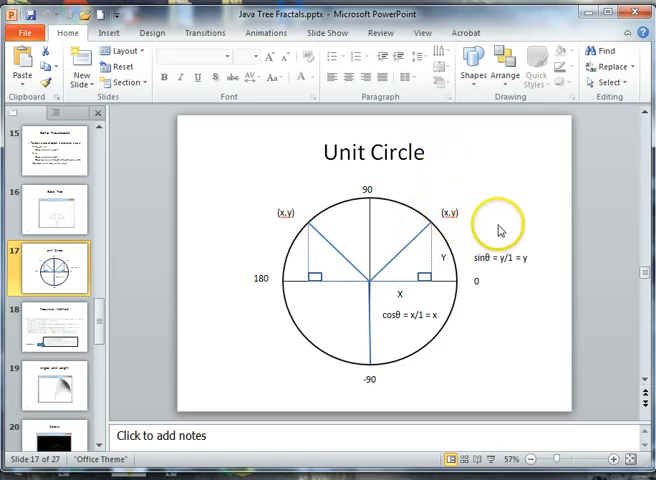
drag(498, 222, 430, 220)
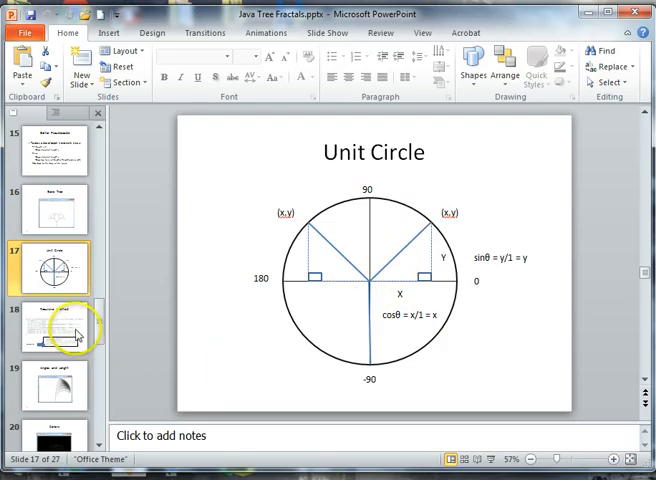
Show slide 18, Recursive Method, zoomed to 80% so the drawTree code is readable.
click(55, 330)
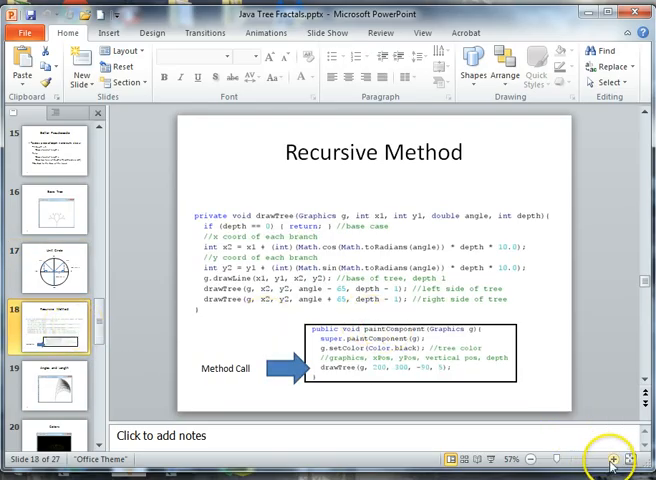
click(614, 459)
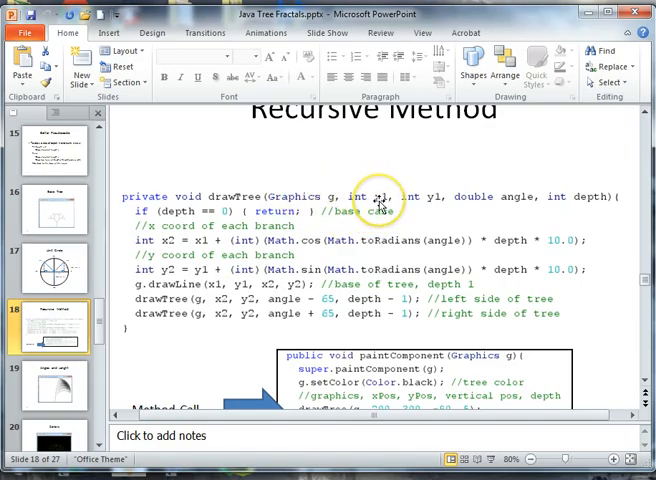
mouse_move(440, 202)
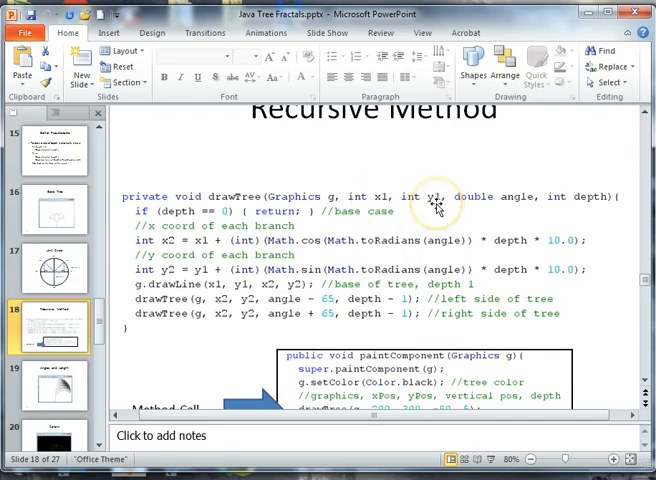
mouse_move(475, 208)
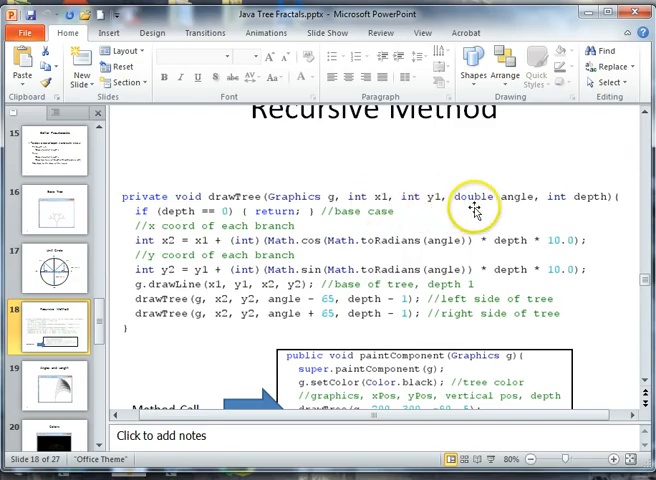
mouse_move(512, 195)
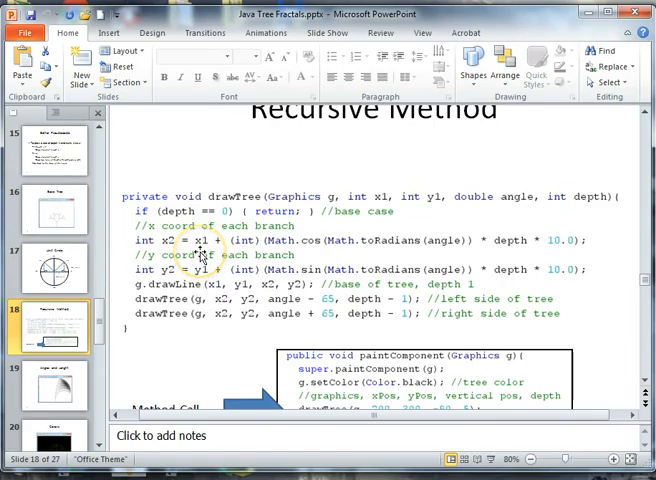
mouse_move(487, 196)
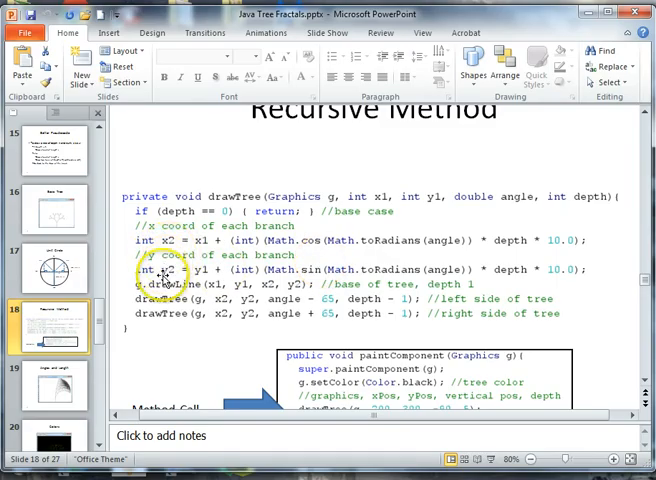
click(52, 268)
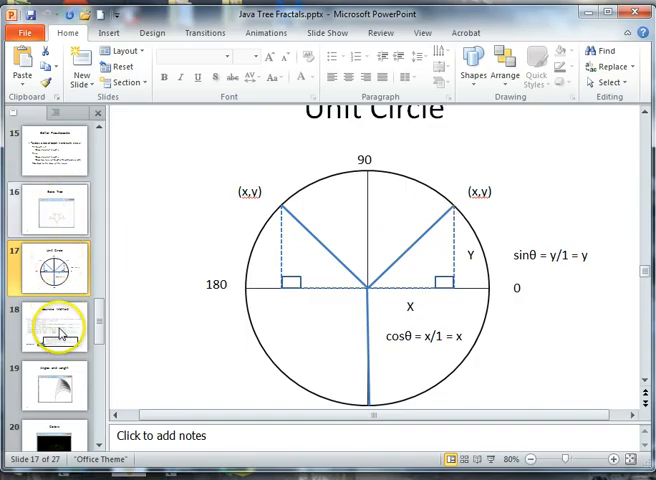
click(55, 325)
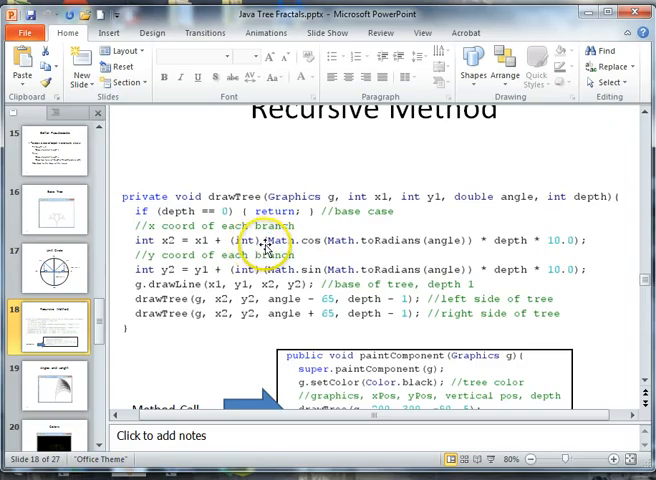
mouse_move(510, 245)
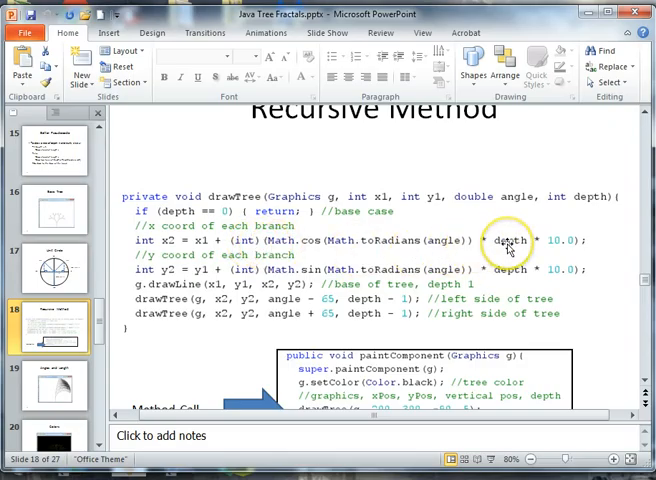
mouse_move(565, 250)
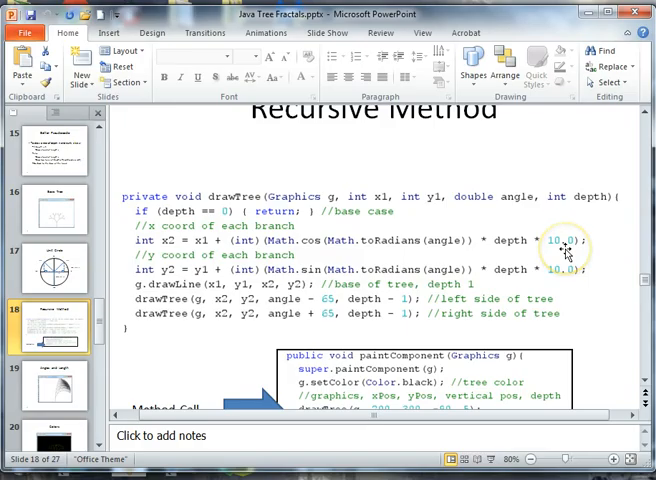
mouse_move(562, 250)
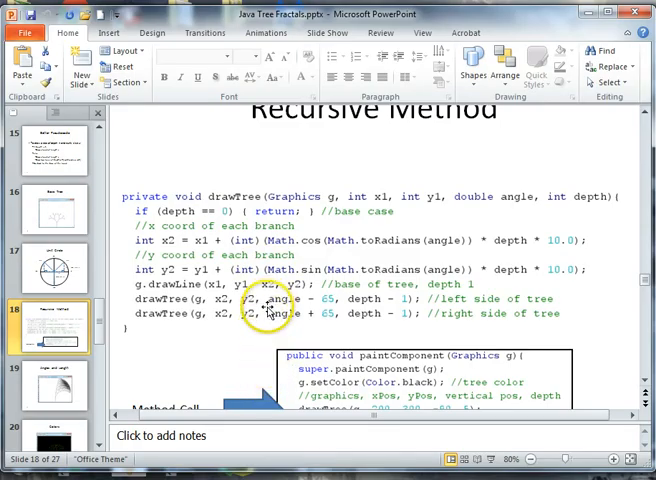
mouse_move(237, 463)
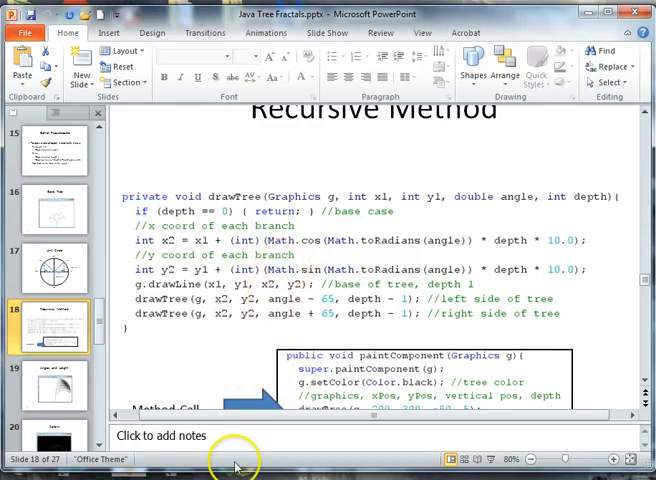